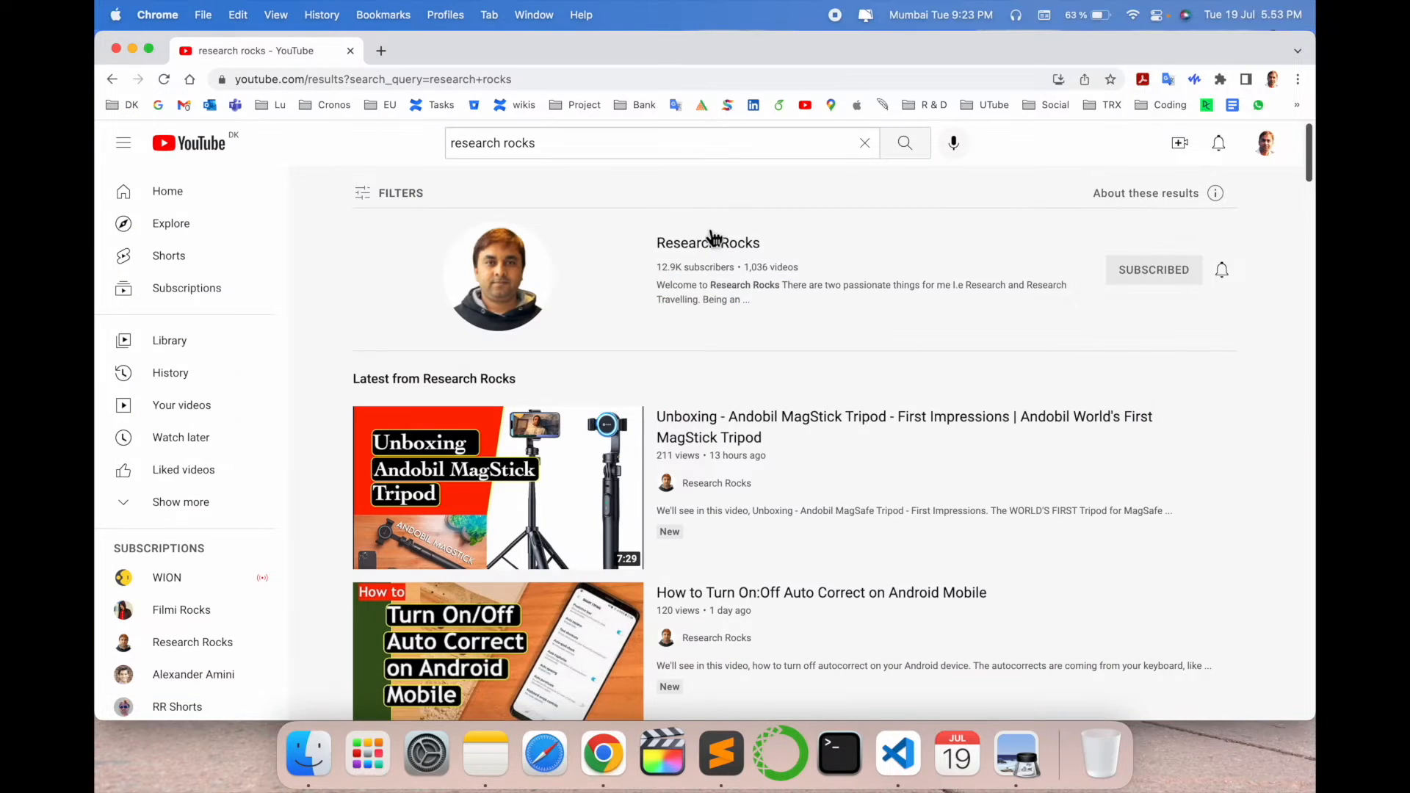
Load the Adobe Acrobat extension's Chrome Web Store page in a new tab
click(708, 242)
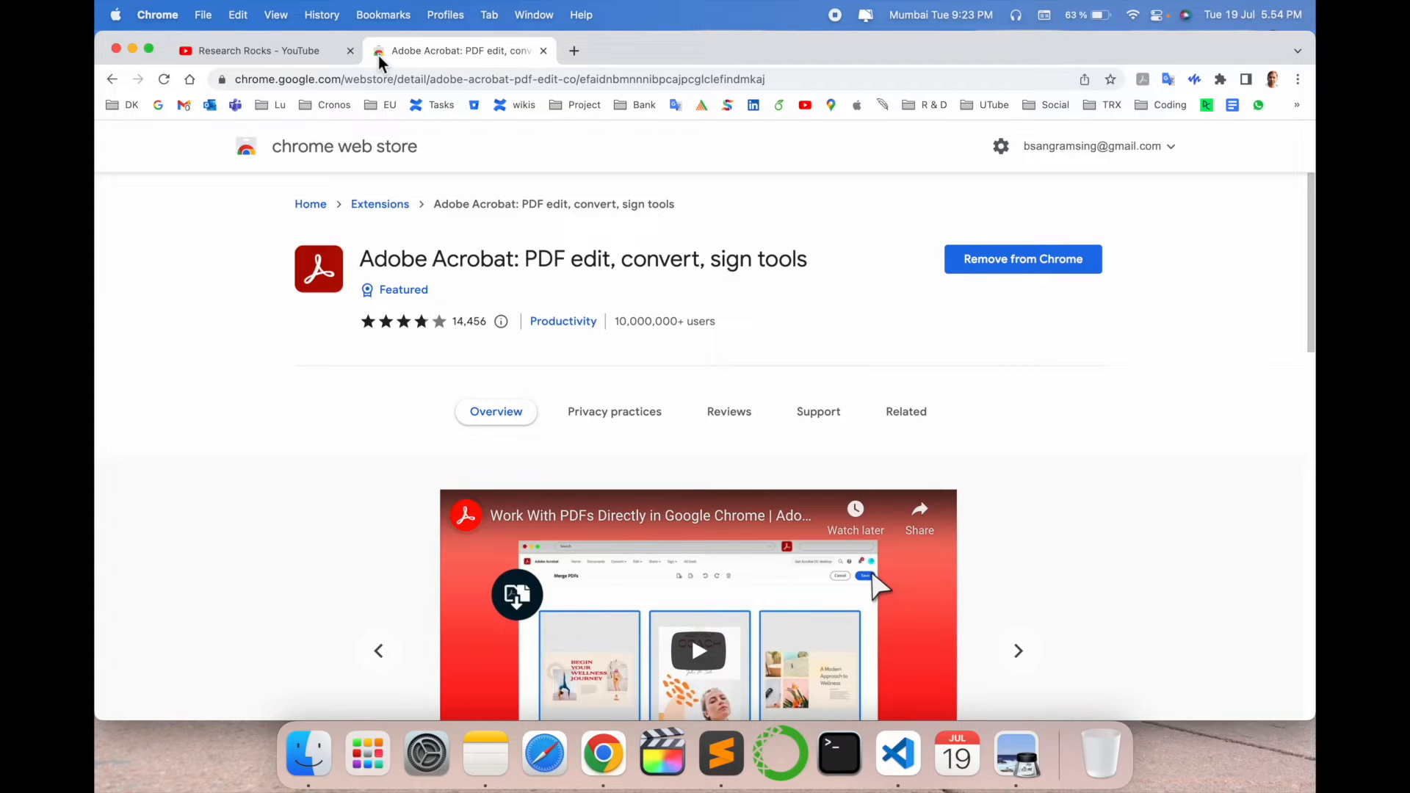
mouse_move(559, 233)
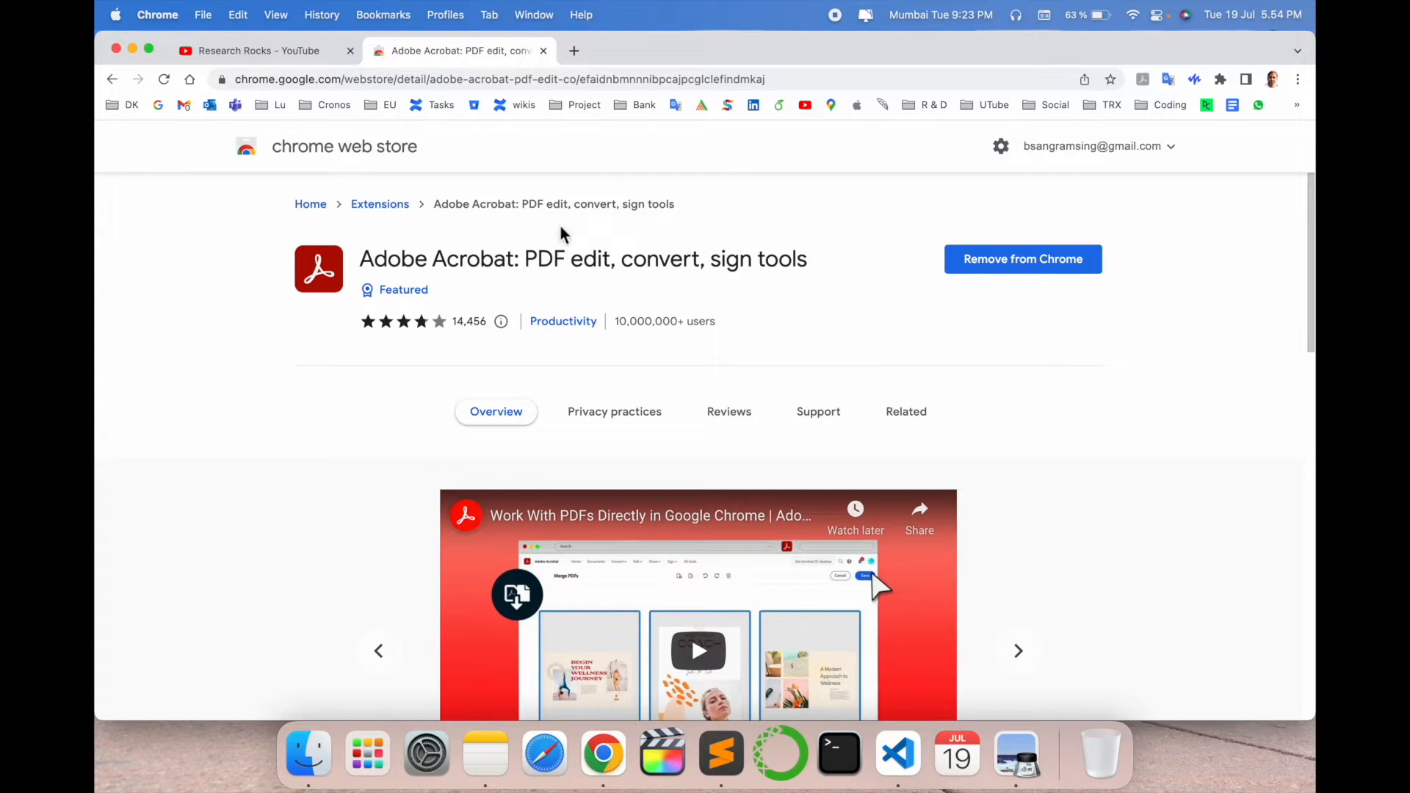
mouse_move(735, 298)
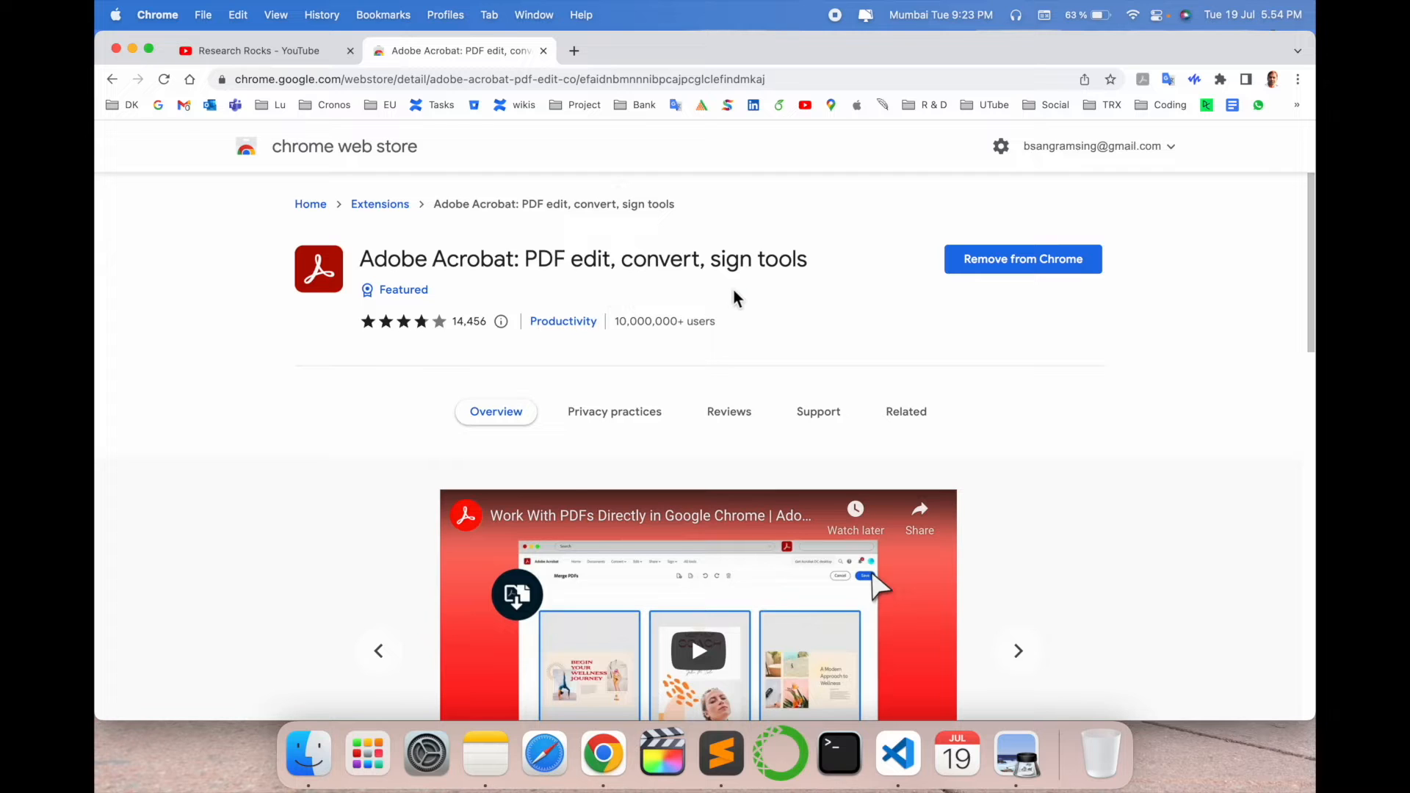
mouse_move(576, 286)
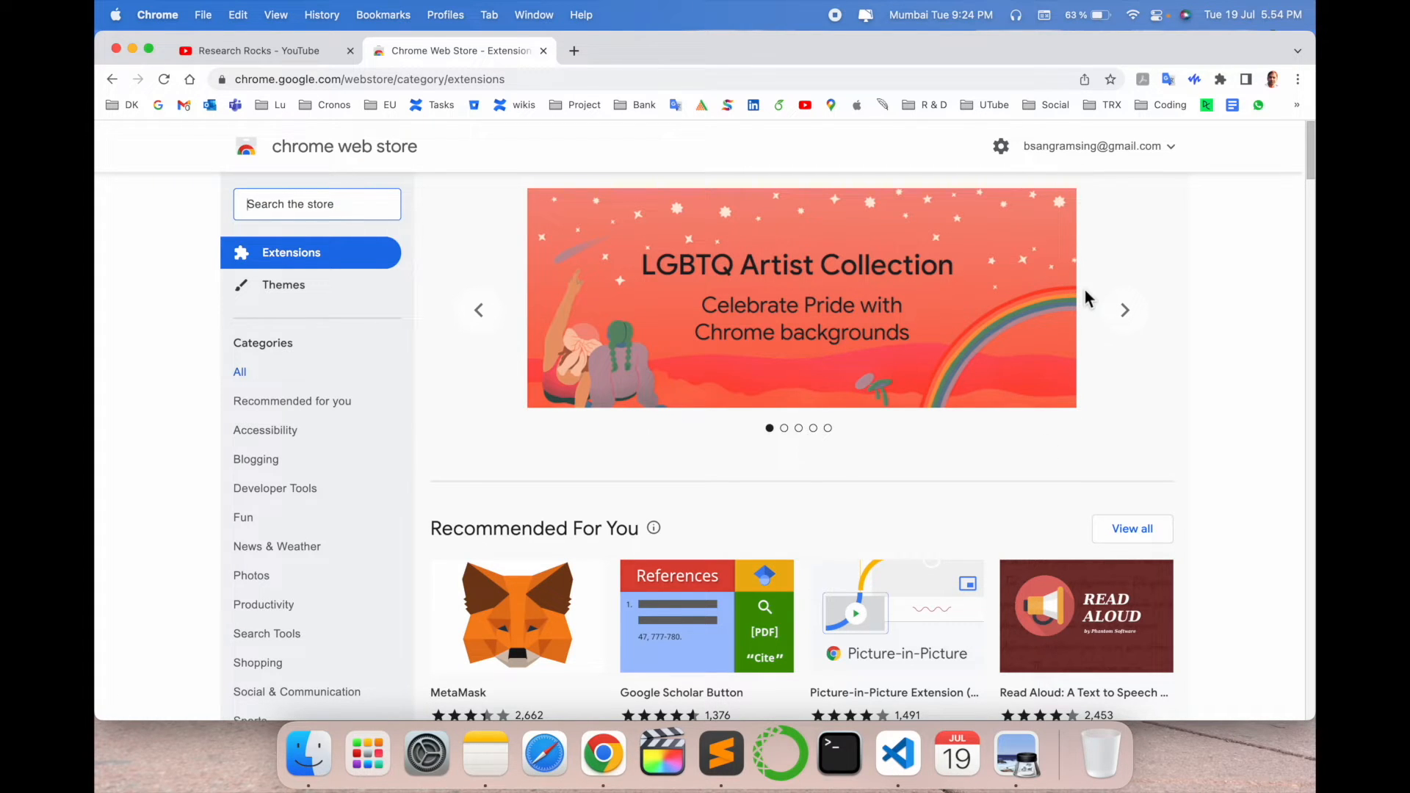
click(368, 79)
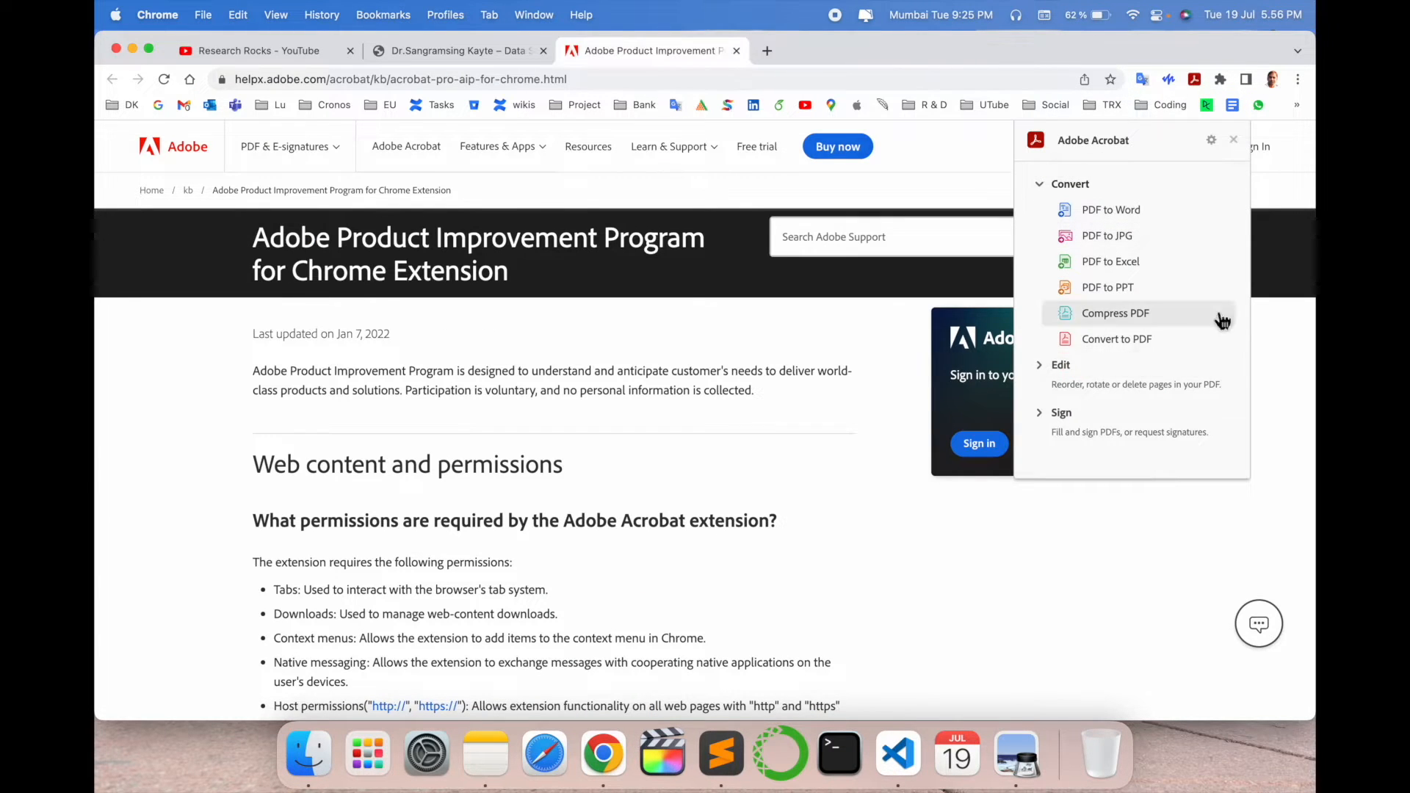
mouse_move(1119, 221)
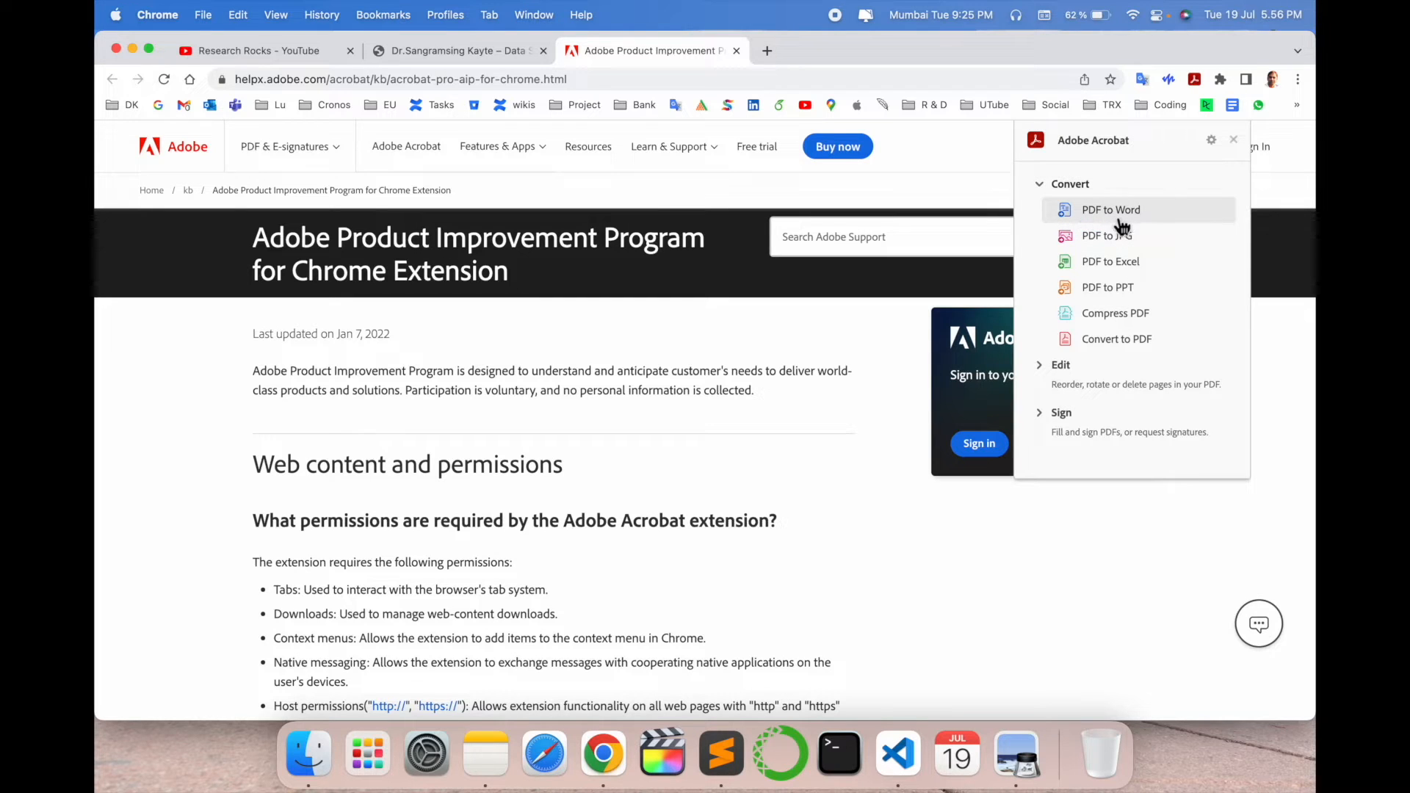
From the Edit tools, launch the online Reorder Pages tool in a new tab
click(1060, 365)
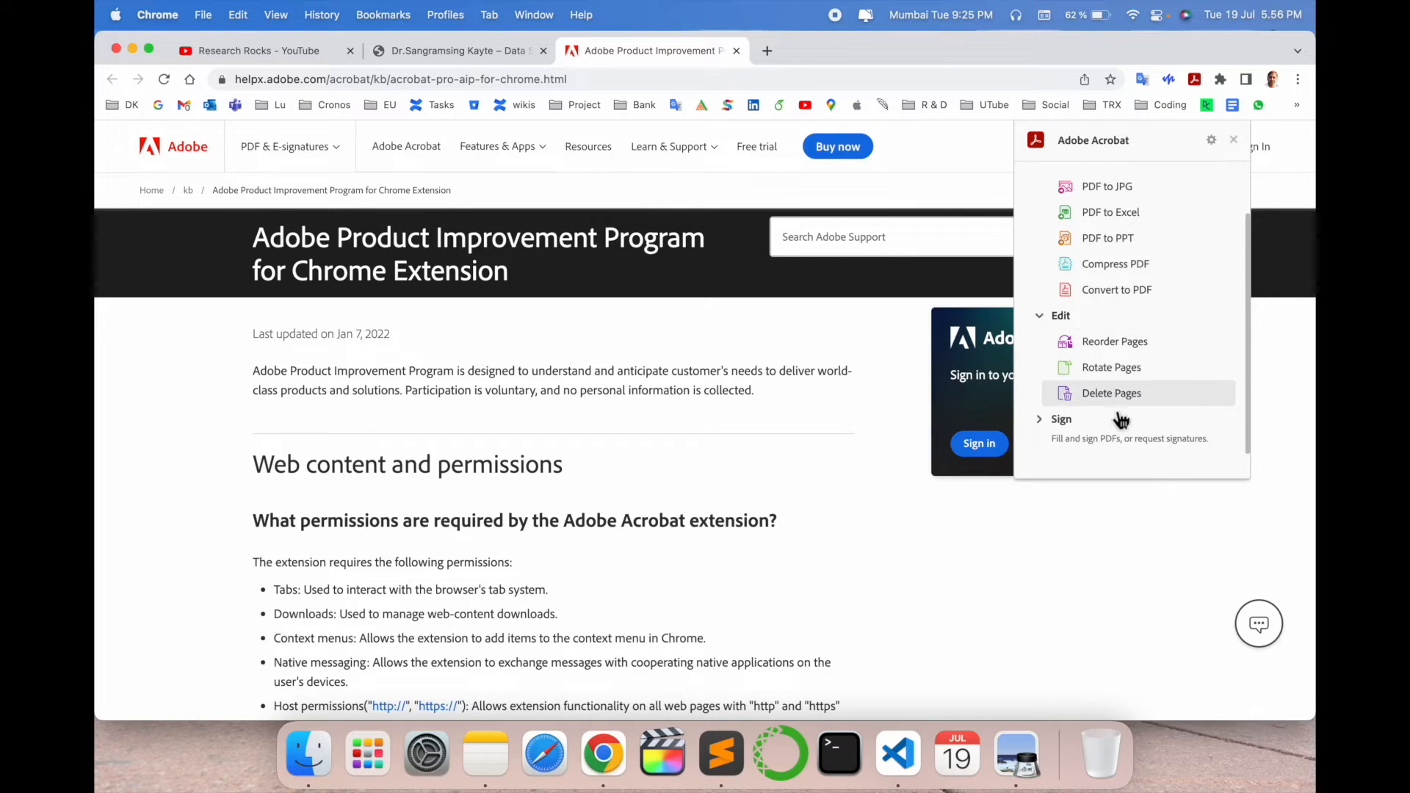
click(1114, 341)
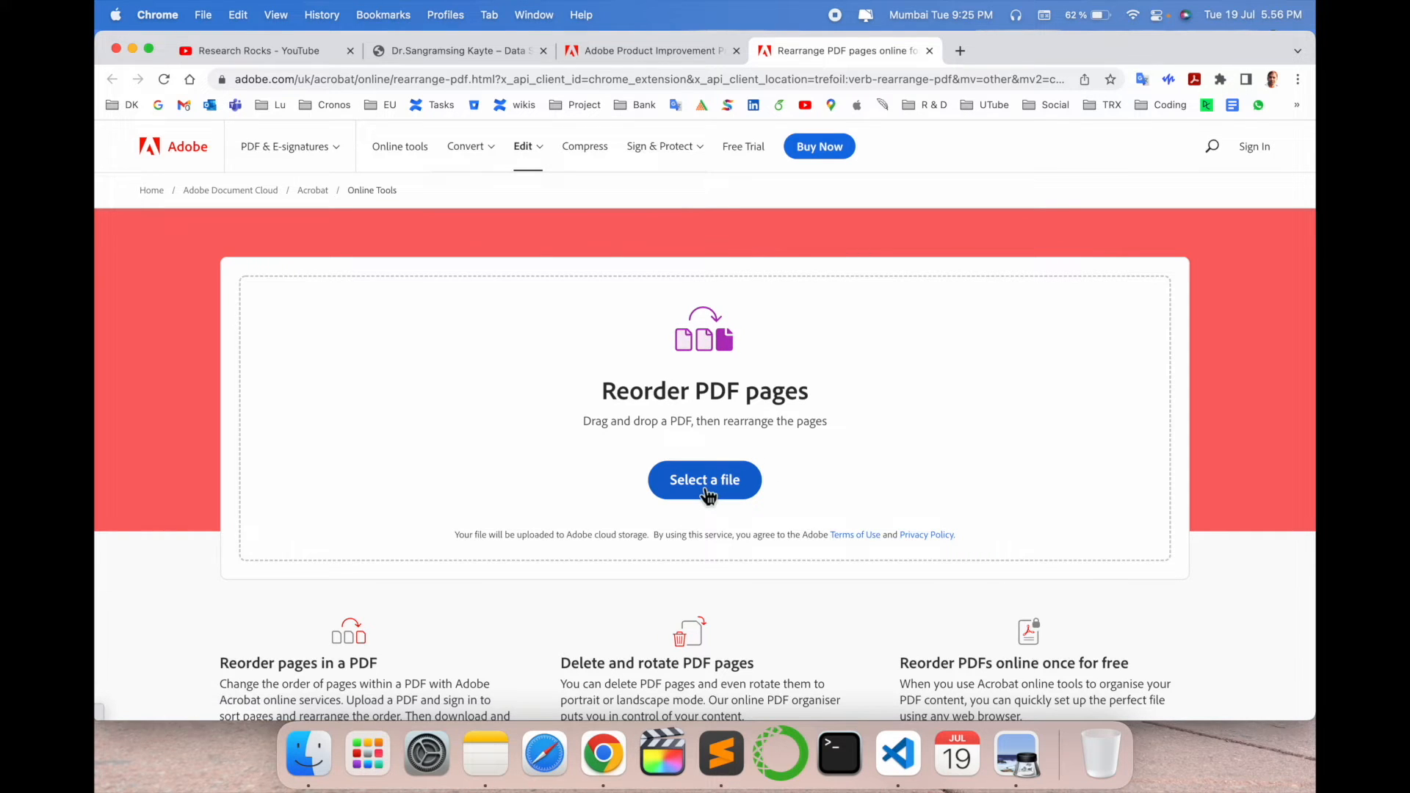
Upload the CV PDF from Downloads into the reorder tool
click(704, 479)
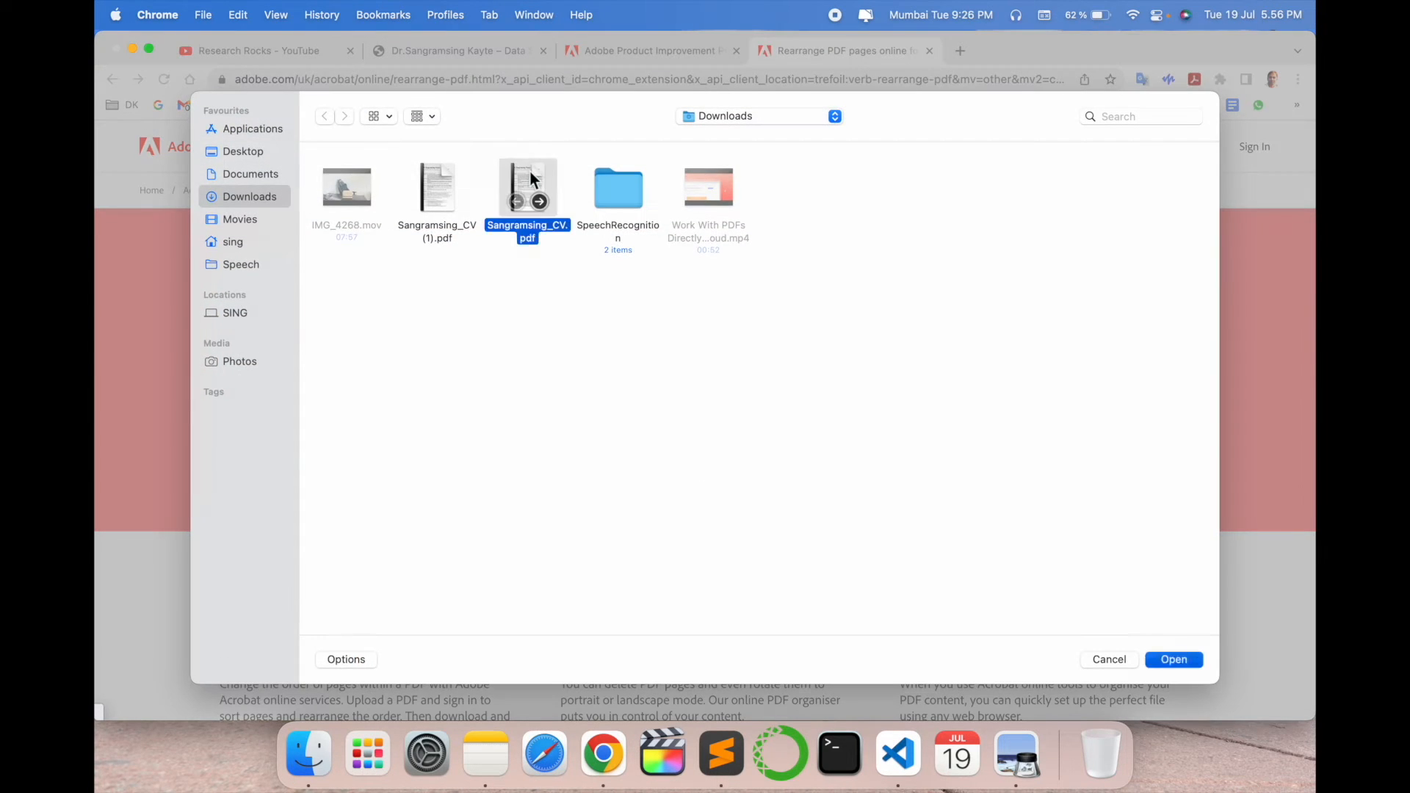
click(1174, 659)
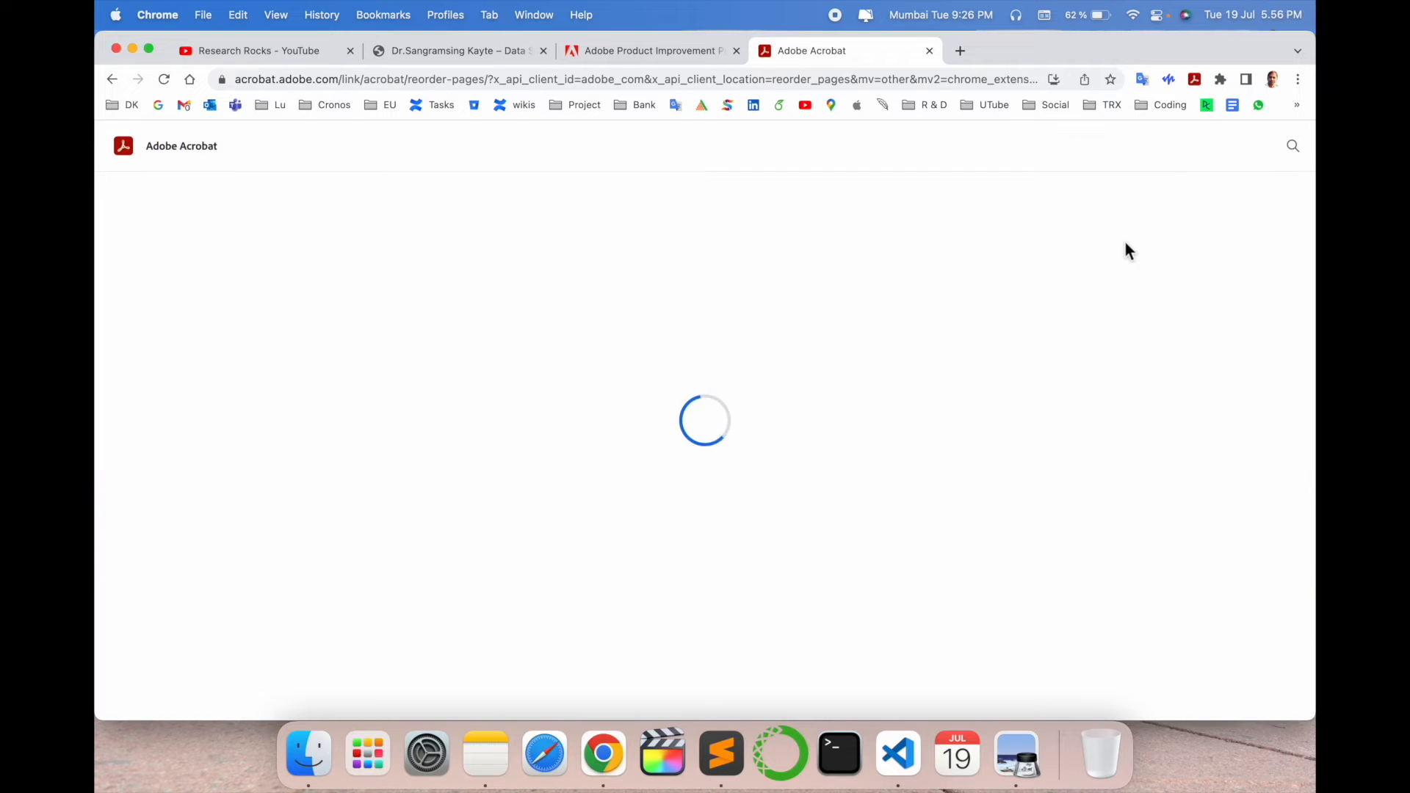
Save the one-page CV from Organize Pages so it opens in the document viewer
click(1151, 50)
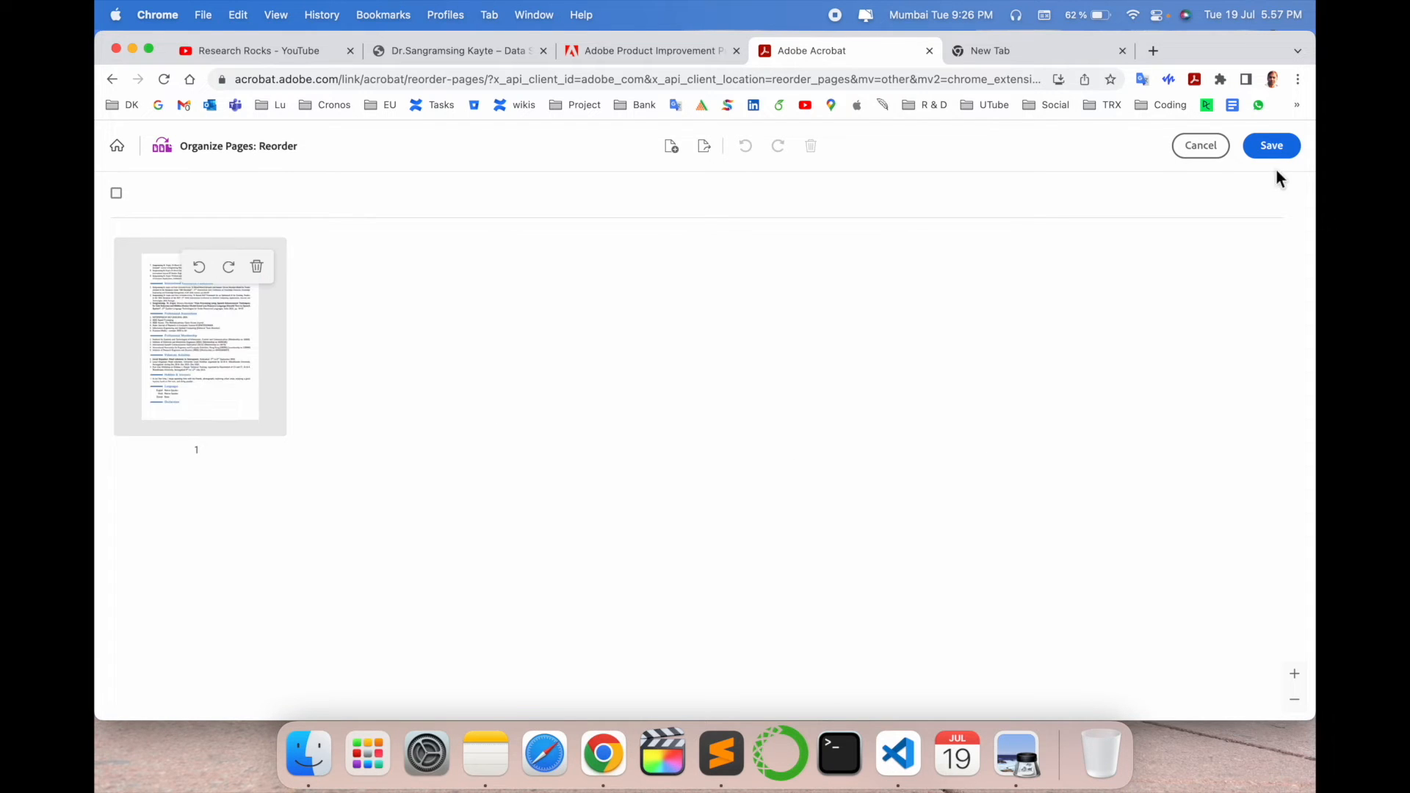
click(1272, 146)
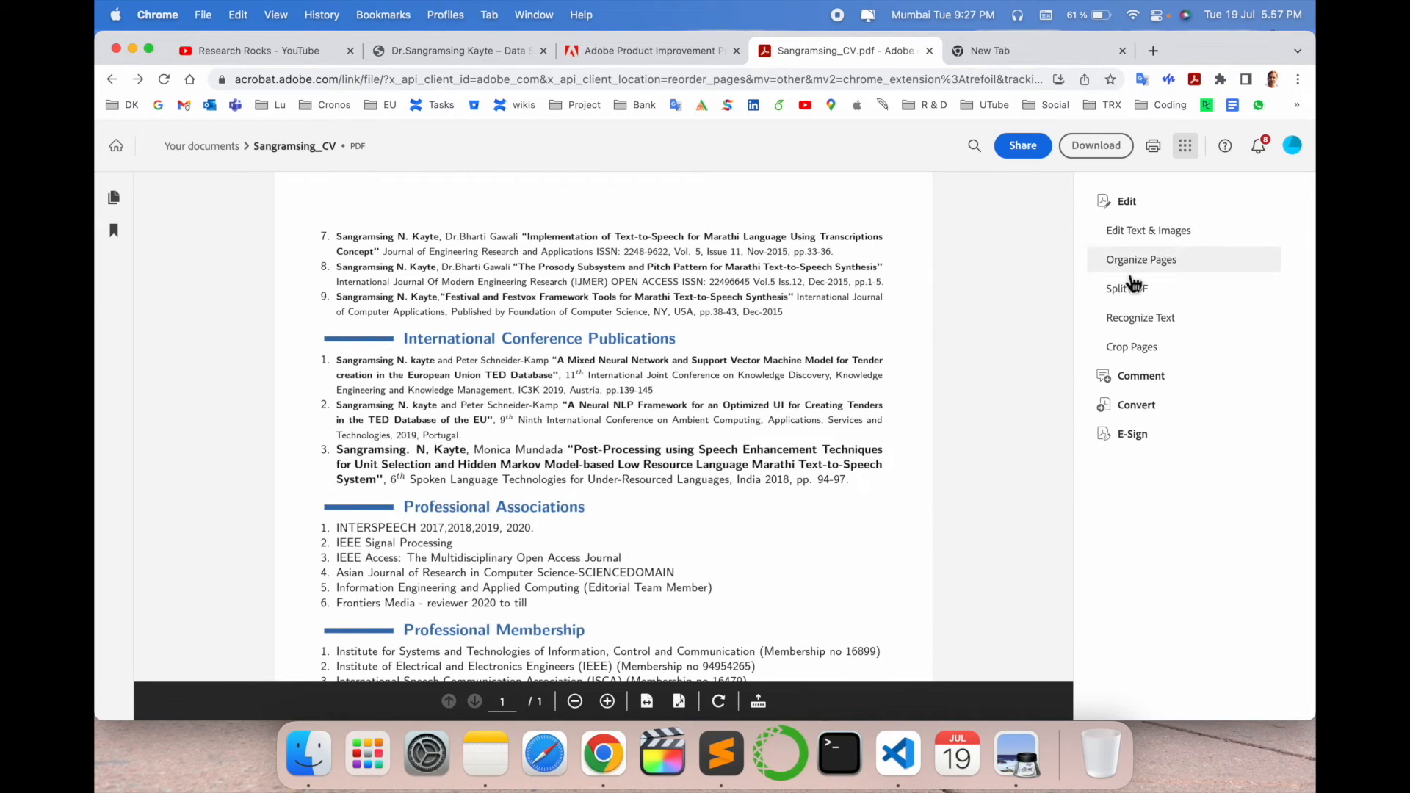
mouse_move(1144, 317)
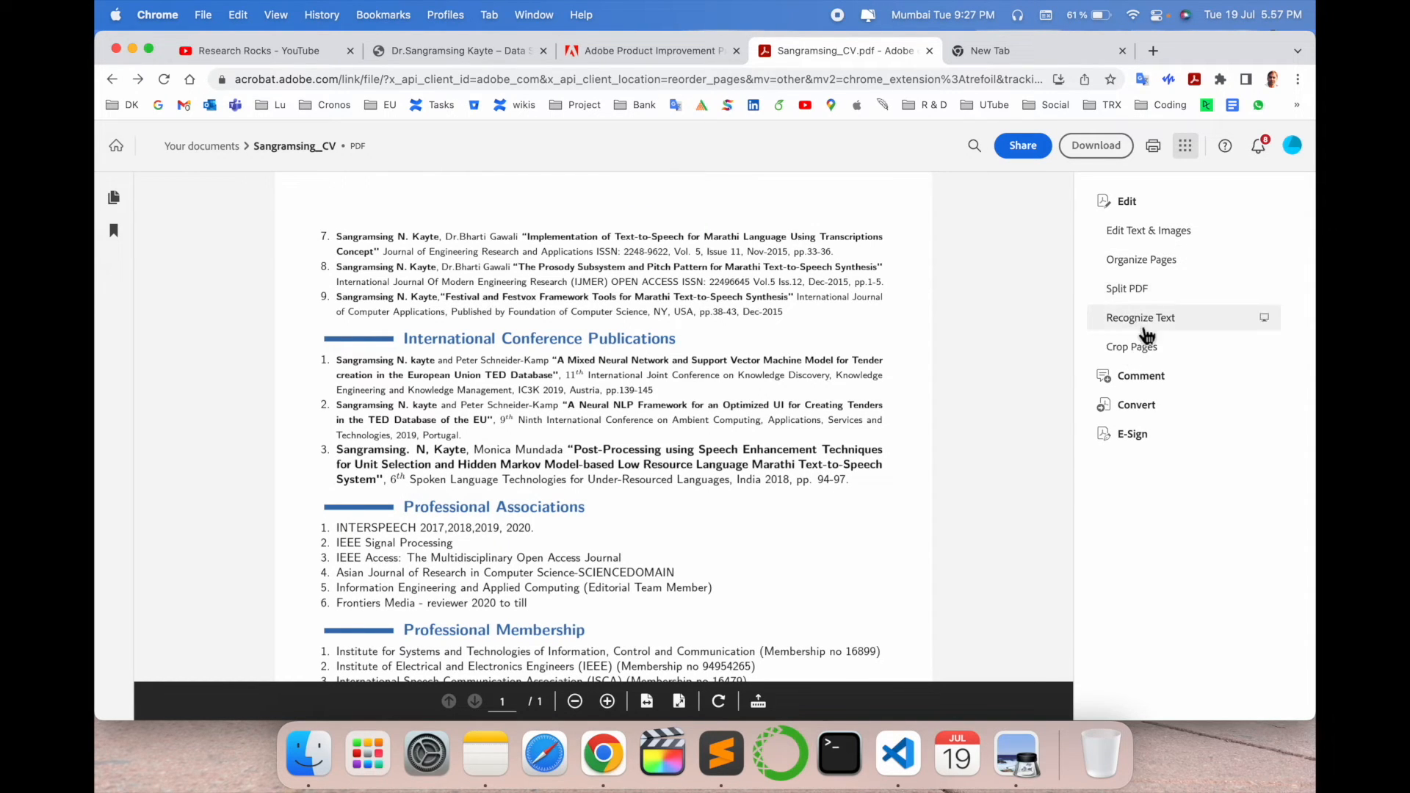
scroll(down, 3)
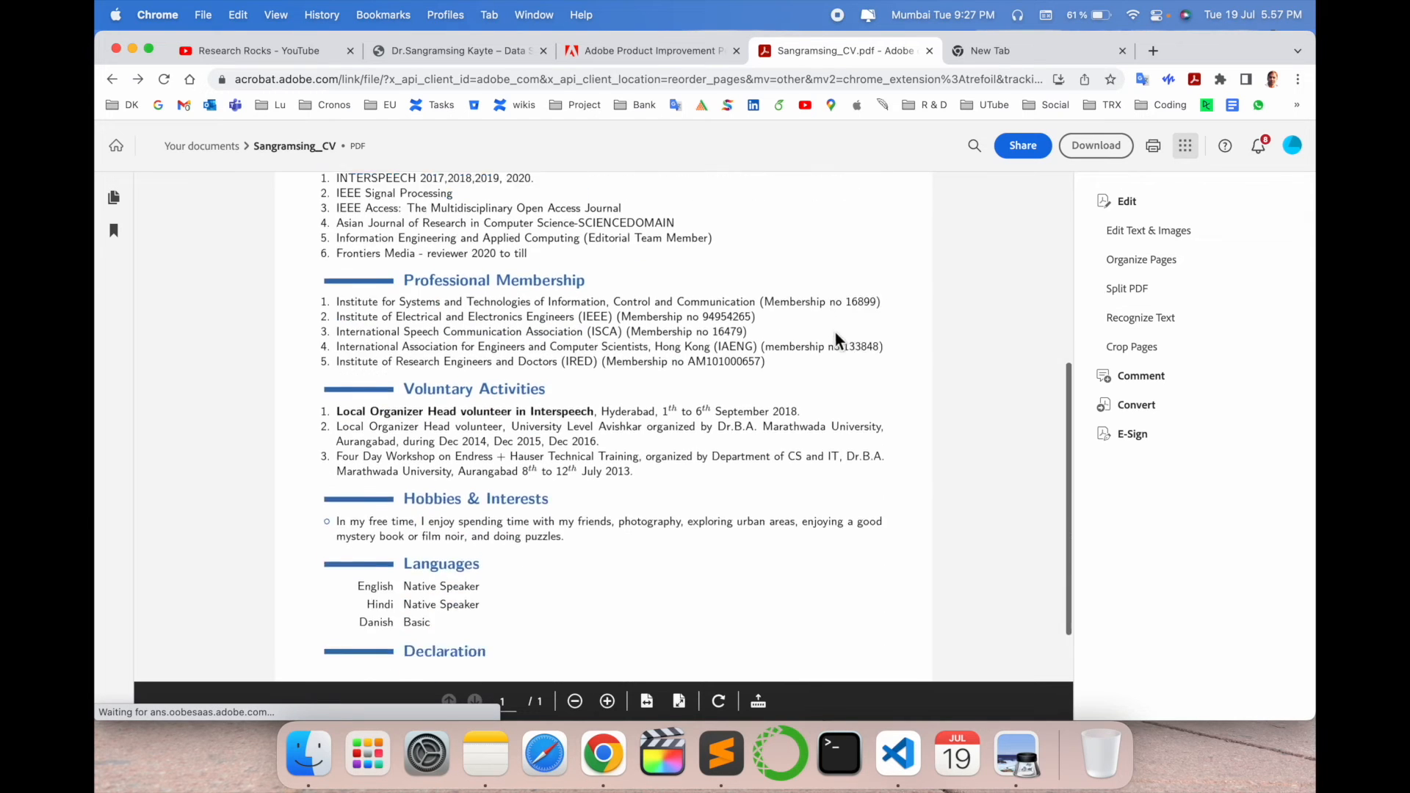
scroll(up, 3)
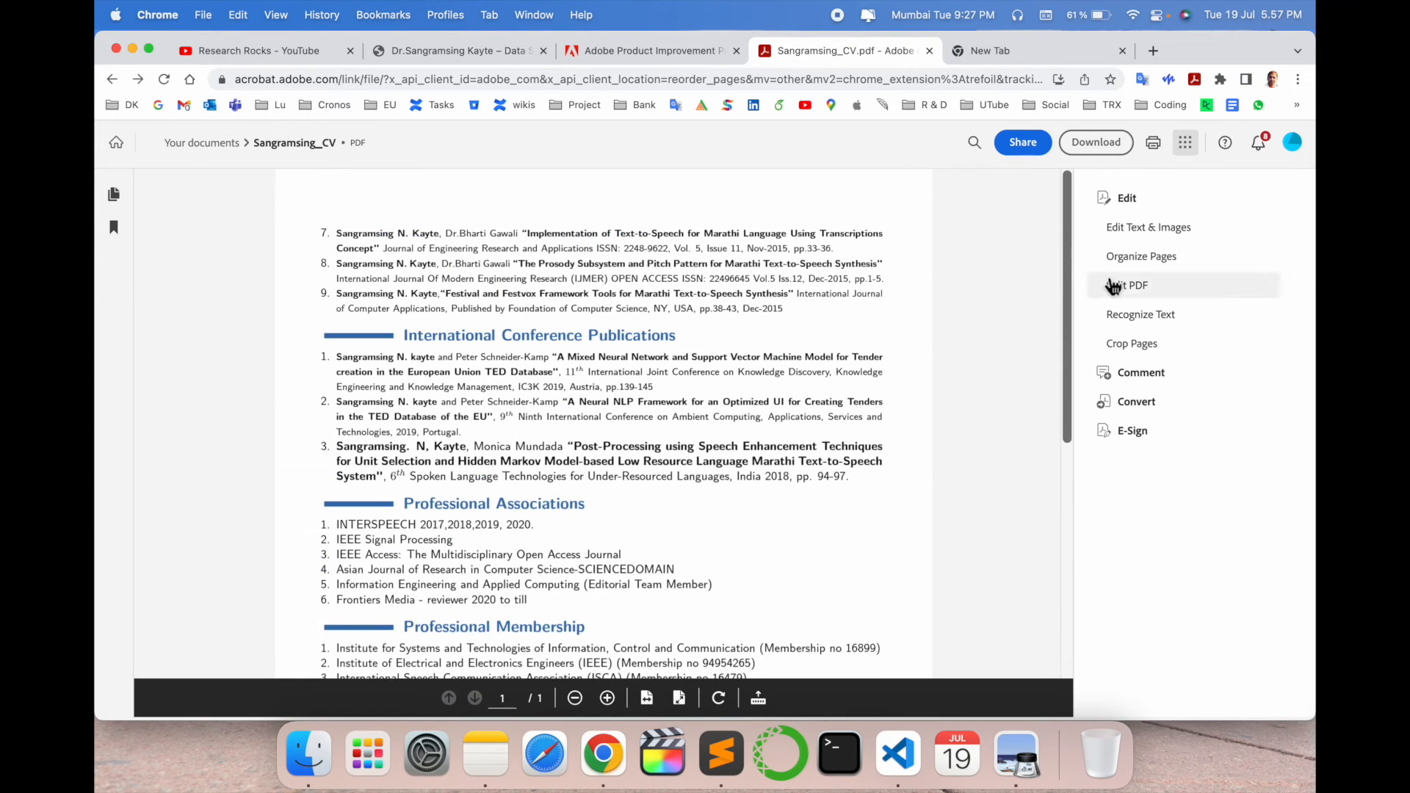
click(1140, 256)
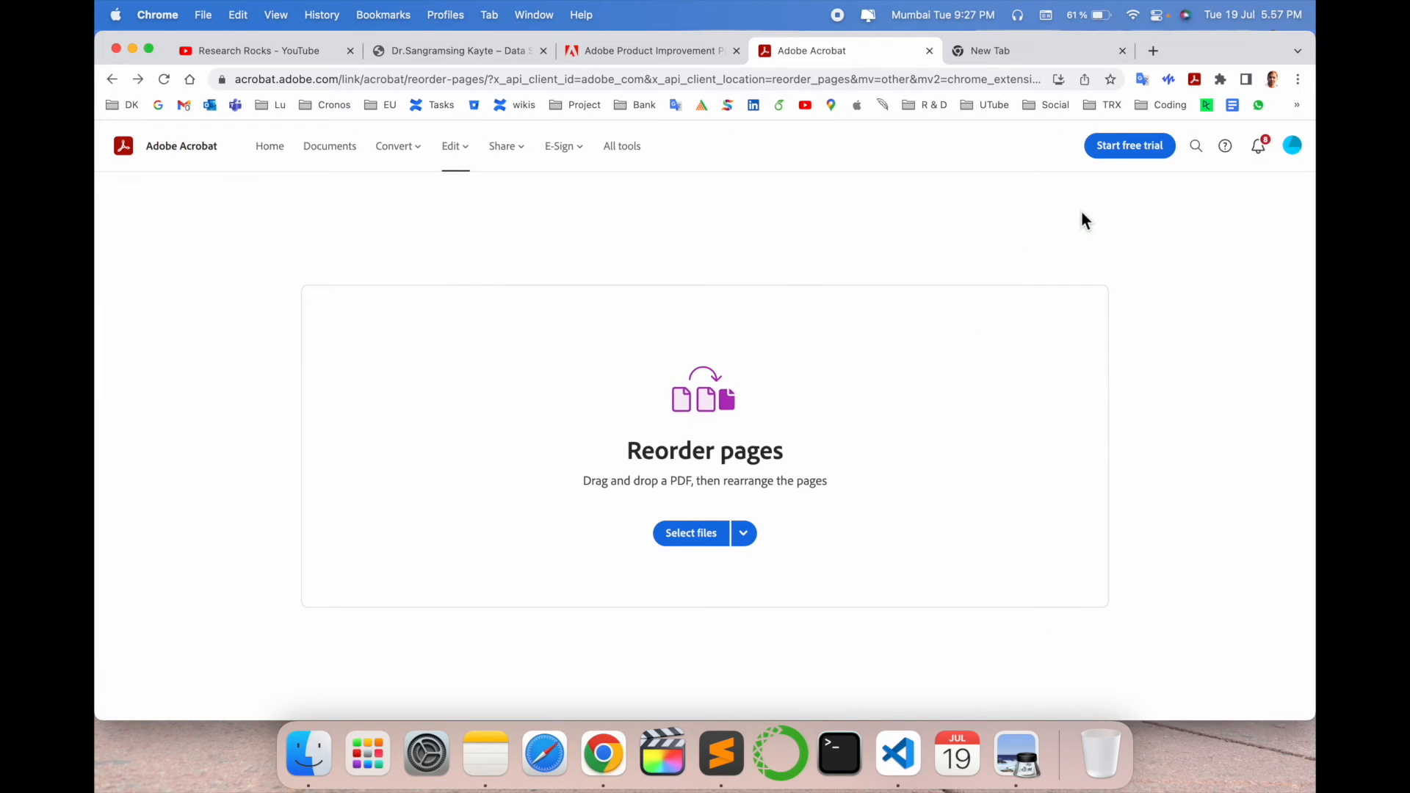
mouse_move(1019, 226)
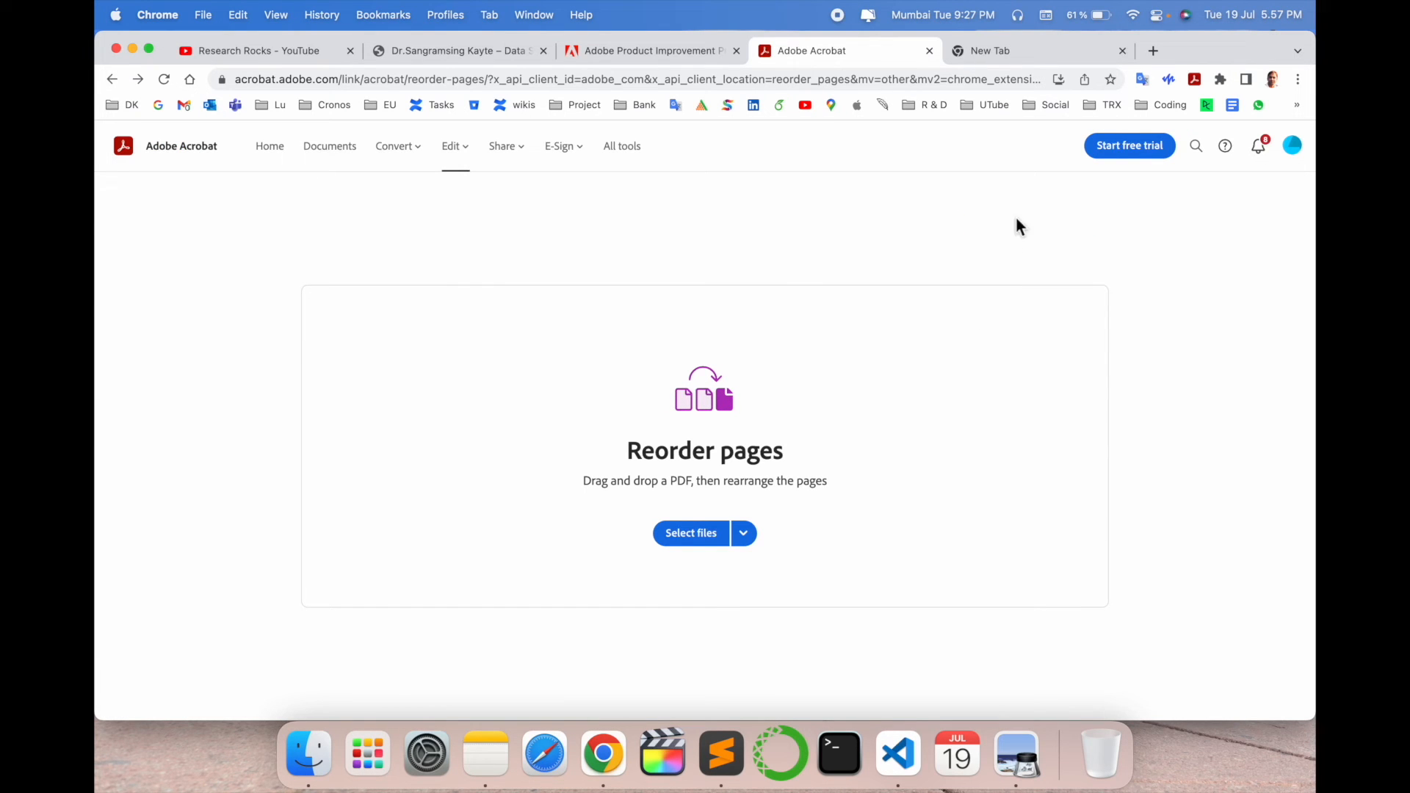
mouse_move(520, 250)
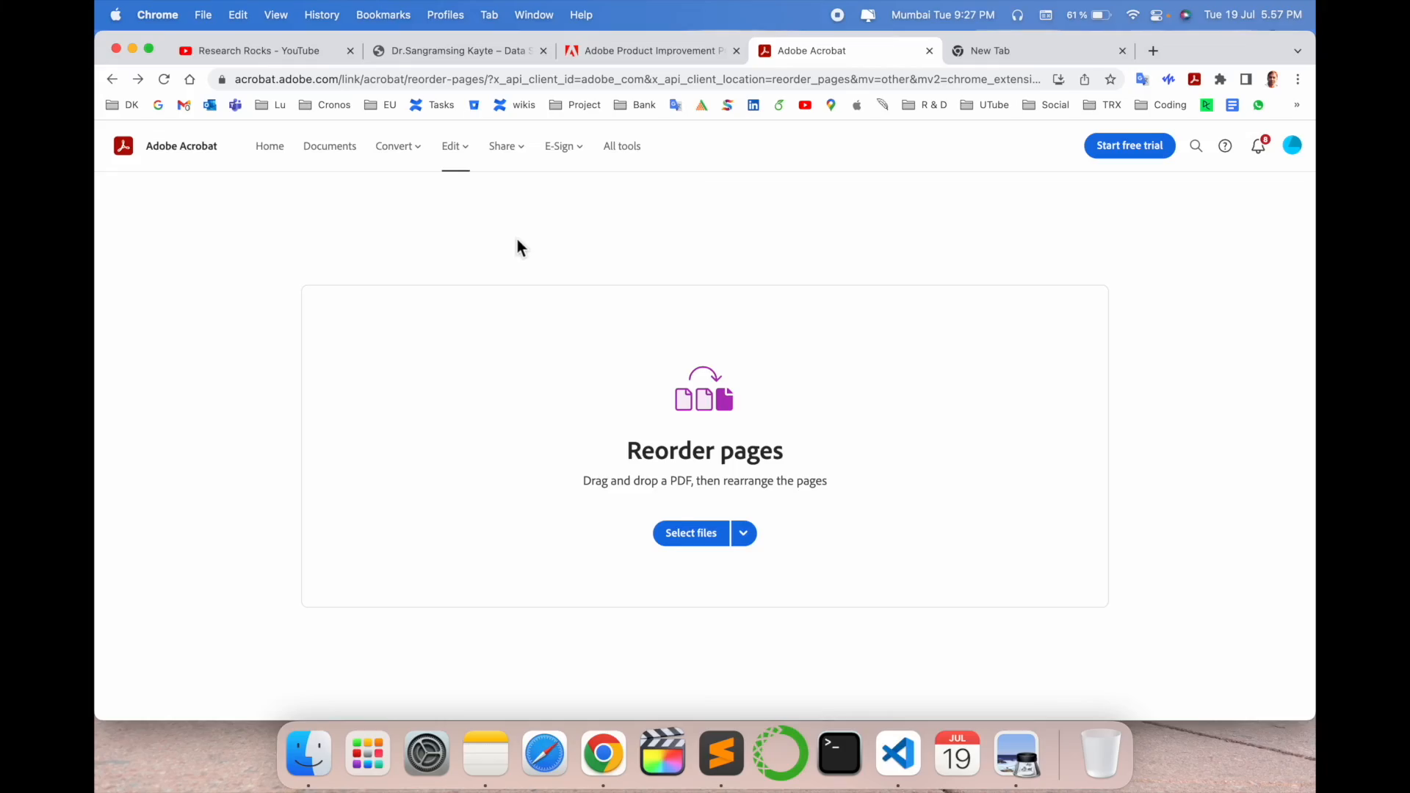